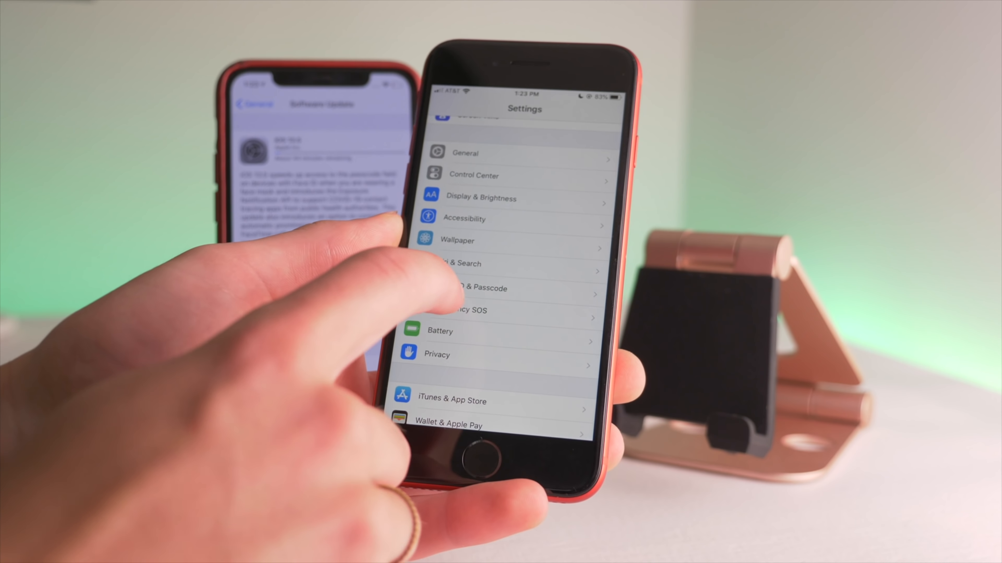
Reach the COVID-19 Exposure Notifications page via Privacy and Health, showing the feature on
left_click(437, 355)
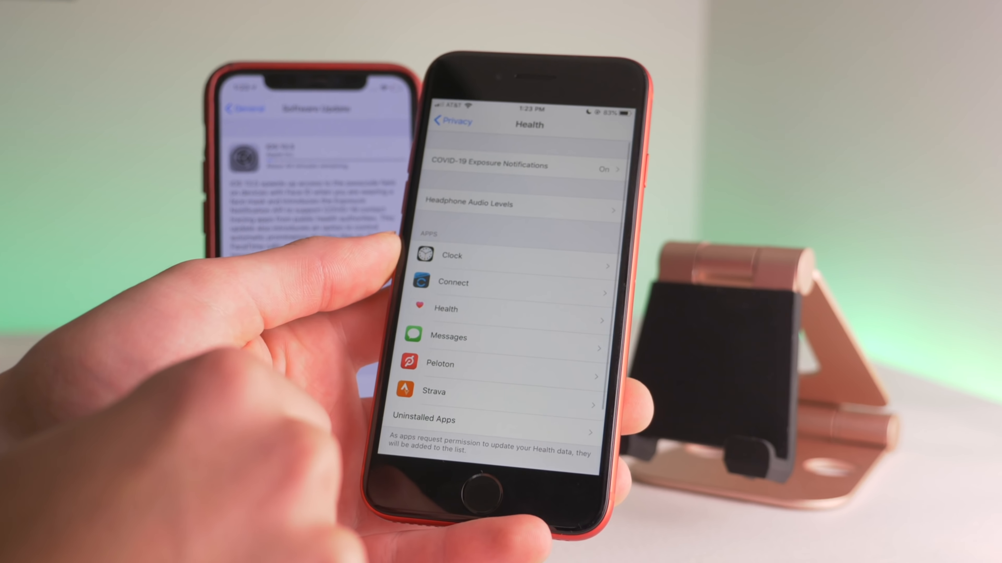
left_click(518, 169)
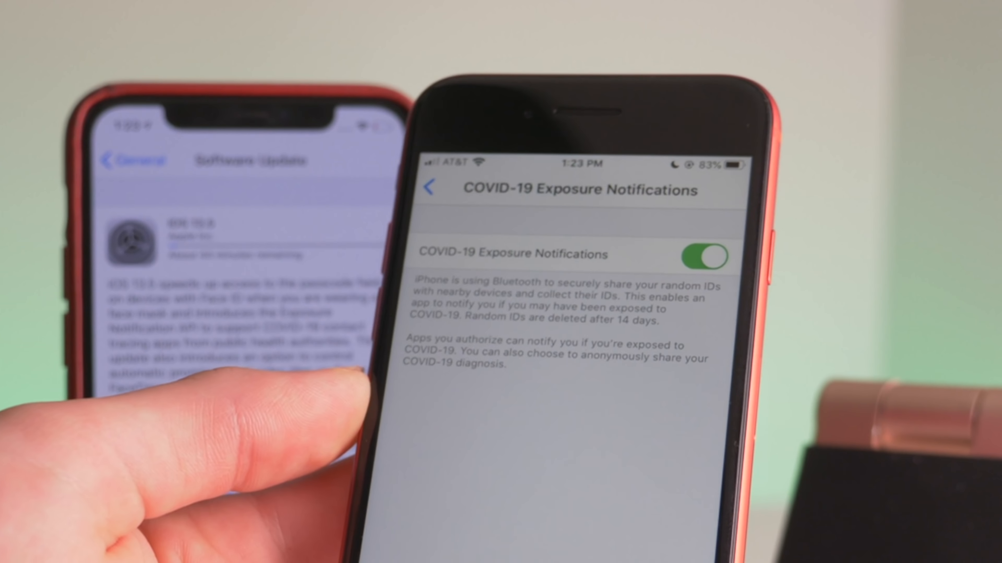